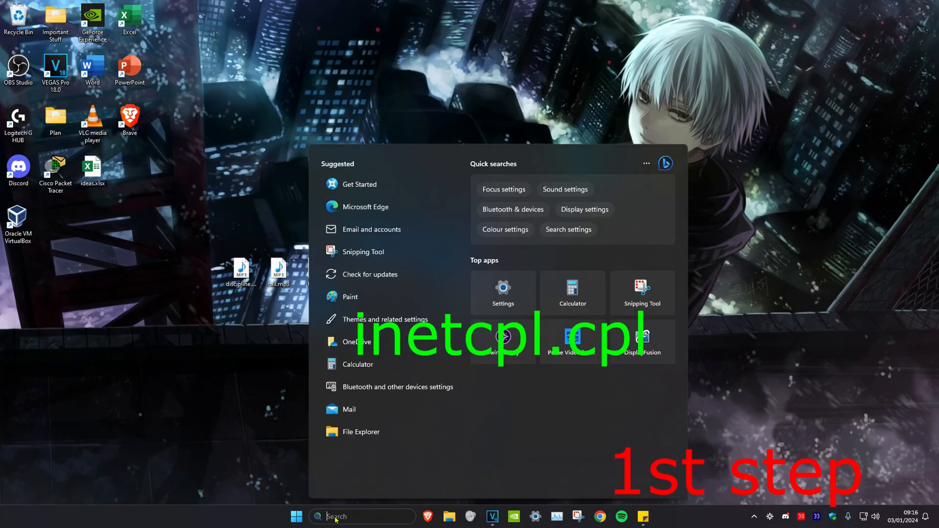
Step: Untick 'Use a proxy server for your LAN' in Internet Properties' LAN settings and confirm
{"action": "type", "text": "inetcpl.cpl windows 10"}
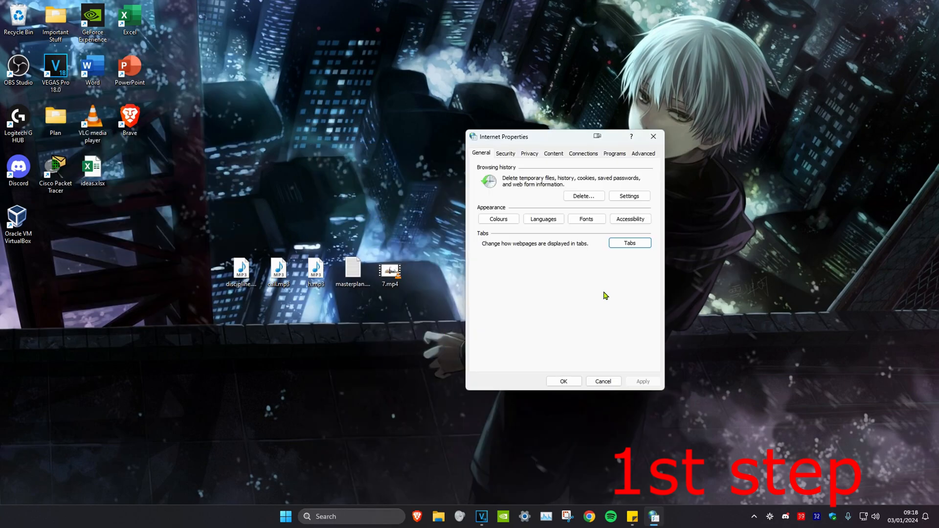
{"action": "left_click", "coordinate": [582, 153]}
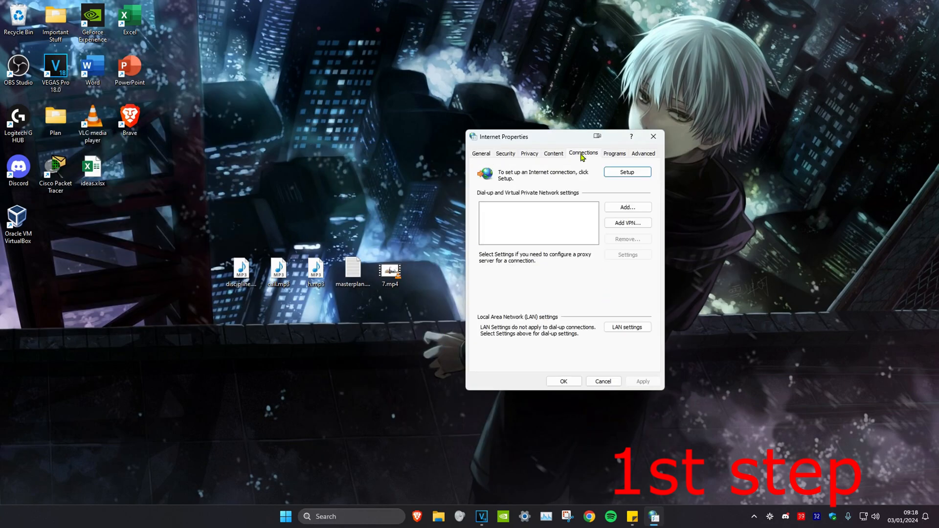
{"action": "left_click", "coordinate": [627, 327]}
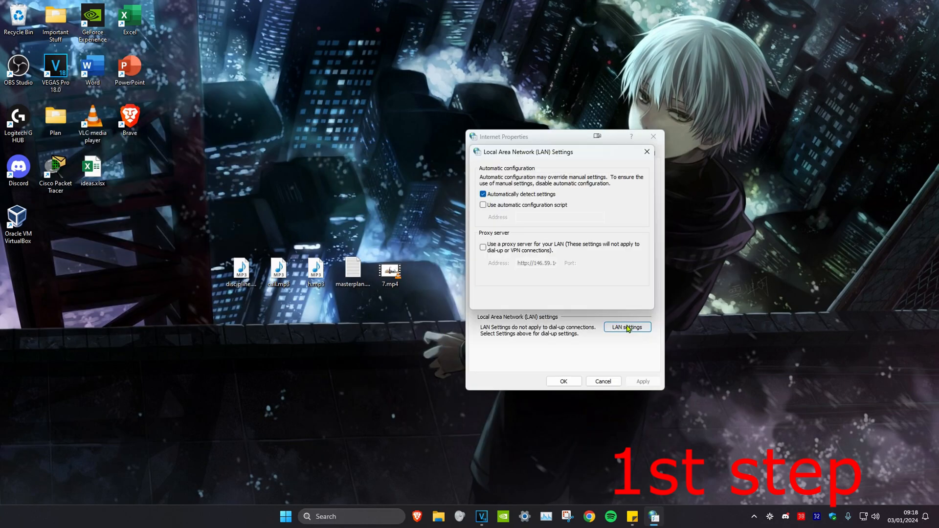
{"action": "left_click", "coordinate": [626, 328]}
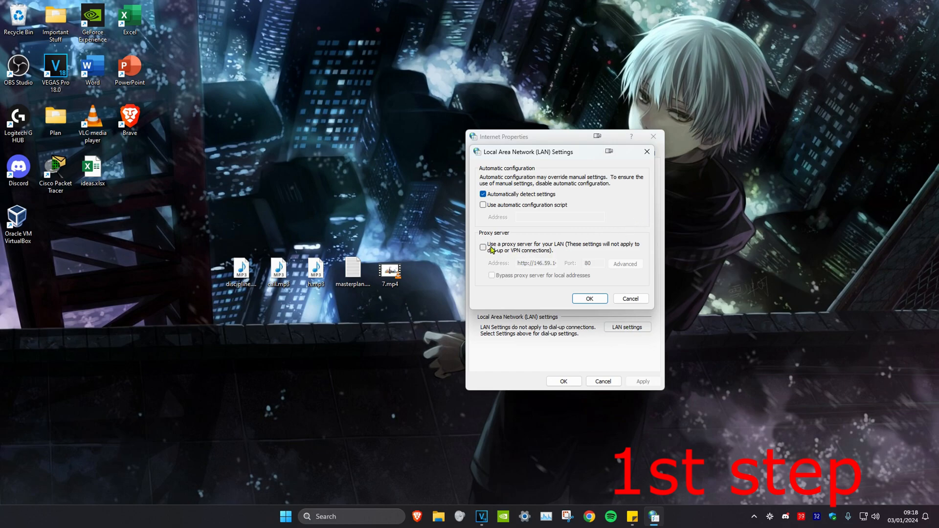
{"action": "left_click", "coordinate": [483, 247]}
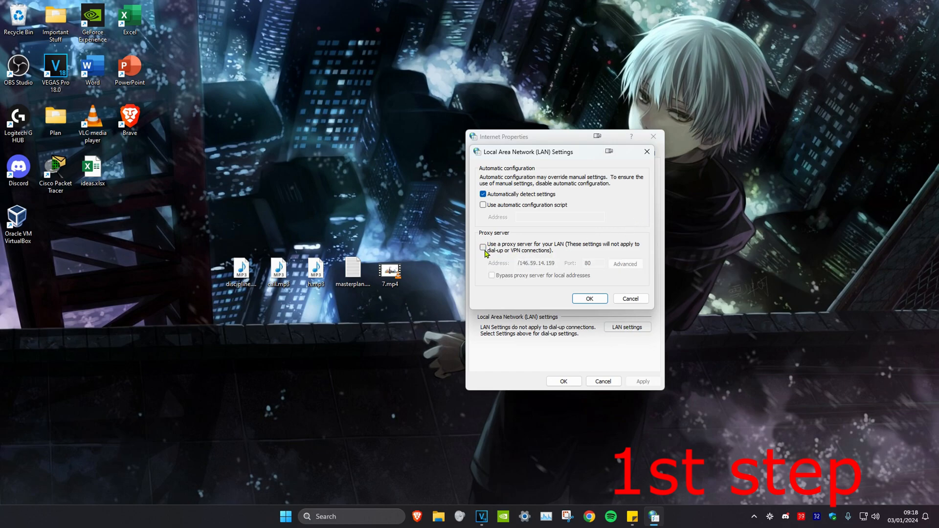
{"action": "left_click", "coordinate": [483, 247]}
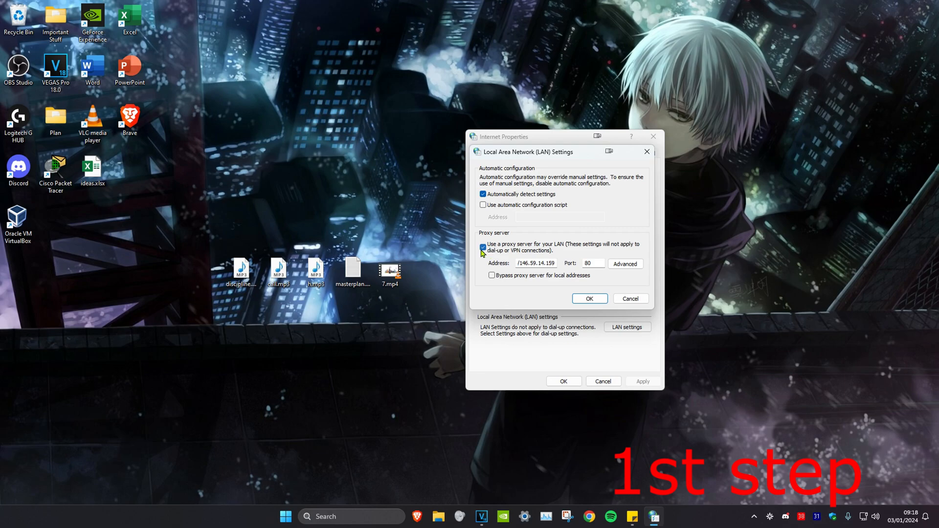
{"action": "left_click", "coordinate": [588, 298]}
{"action": "type", "text": "view network connections"}
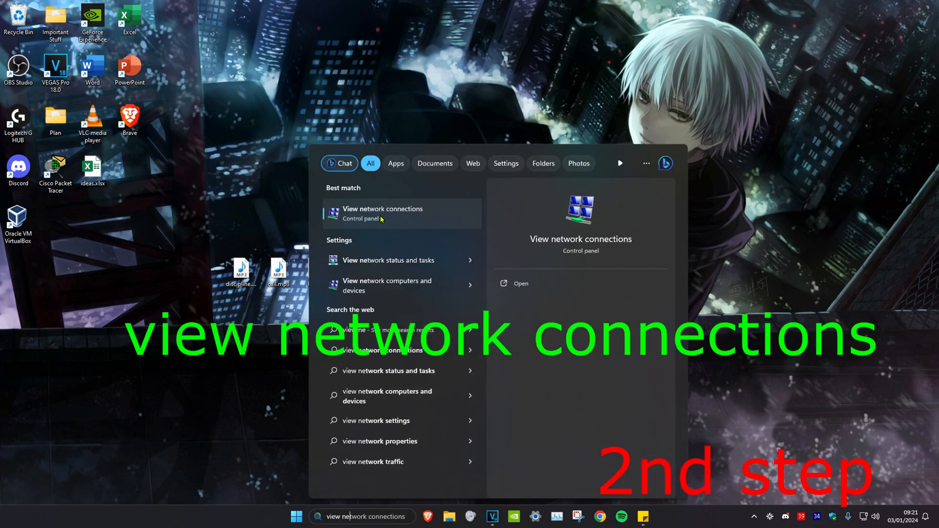
Step: Untick Internet Protocol Version 6 (TCP/IPv6) in the Ethernet adapter's properties and apply
{"action": "left_click", "coordinate": [382, 214]}
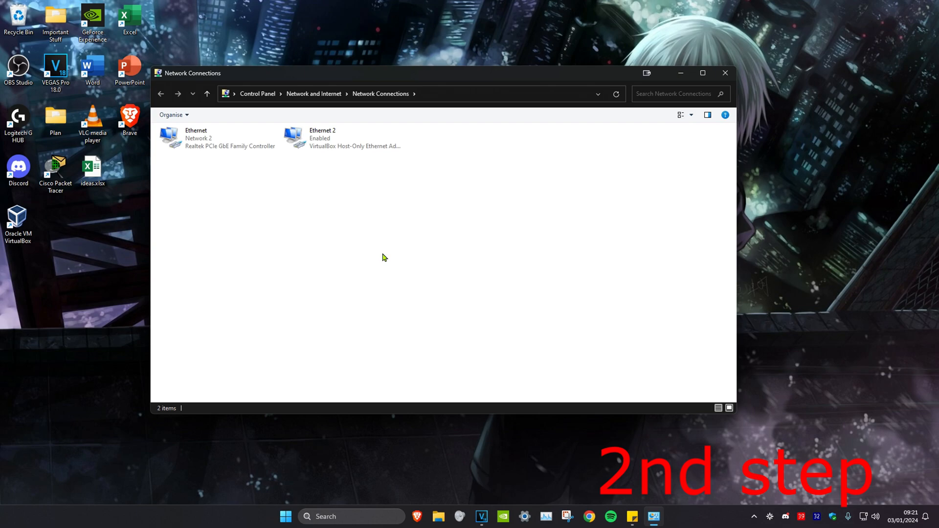
{"action": "left_click", "coordinate": [216, 138]}
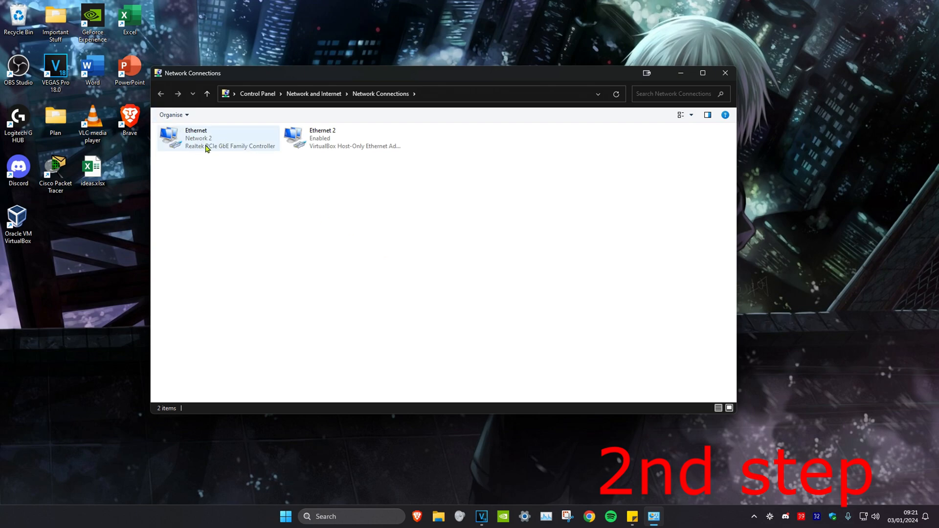
{"action": "double_click", "coordinate": [217, 138]}
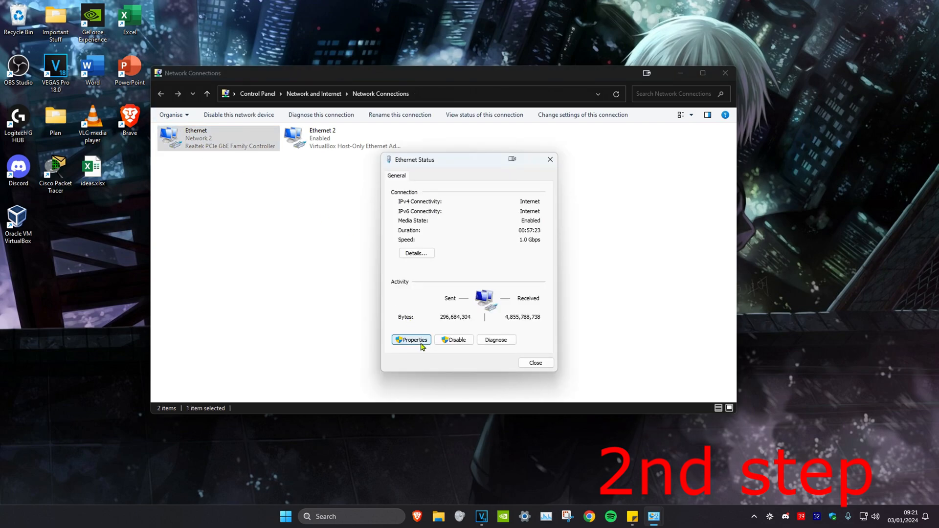
{"action": "left_click", "coordinate": [410, 340]}
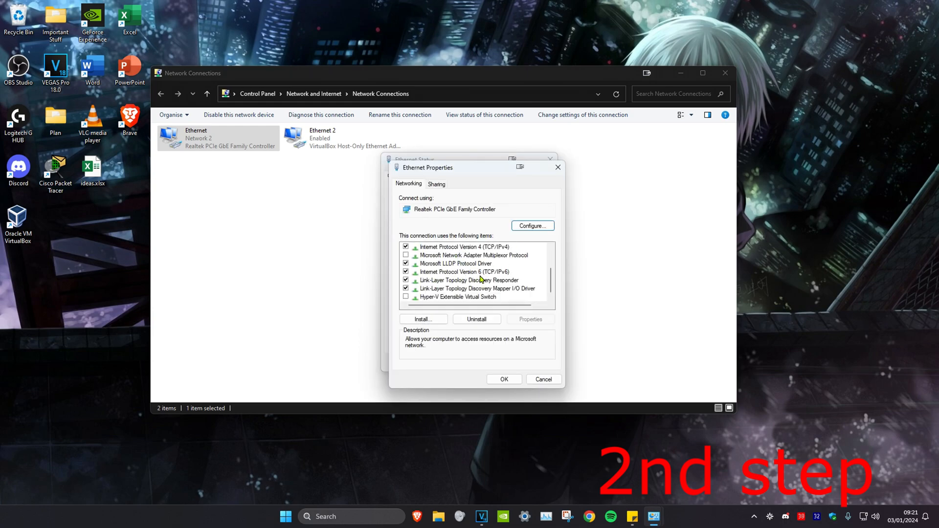
{"action": "left_click", "coordinate": [465, 271]}
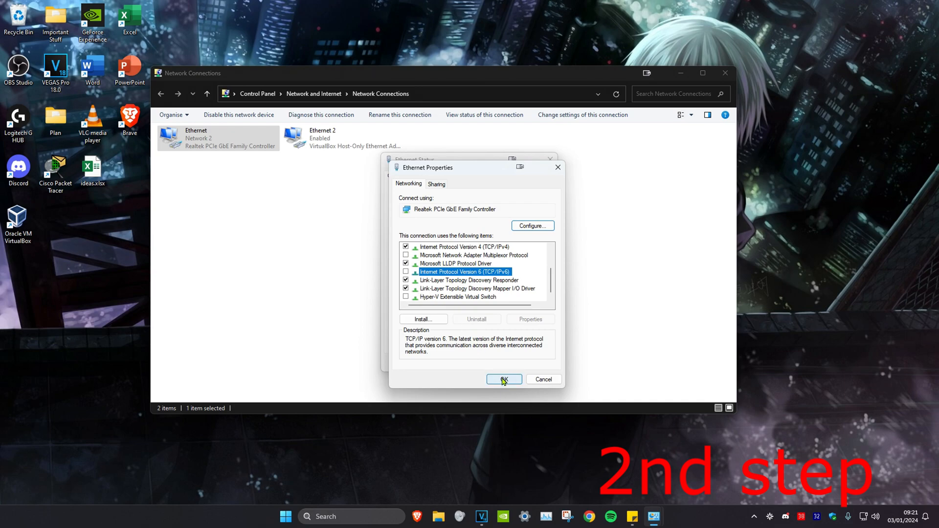
{"action": "left_click", "coordinate": [504, 379]}
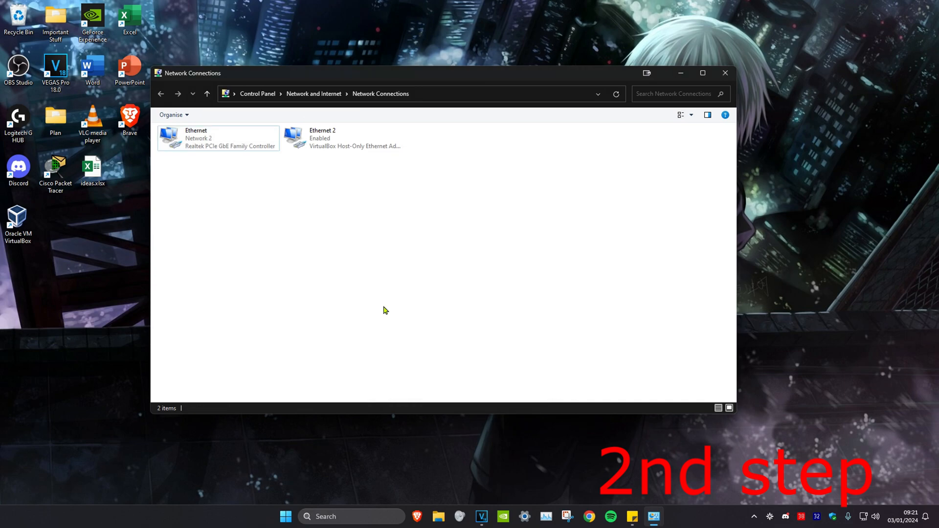
{"action": "double_click", "coordinate": [217, 138]}
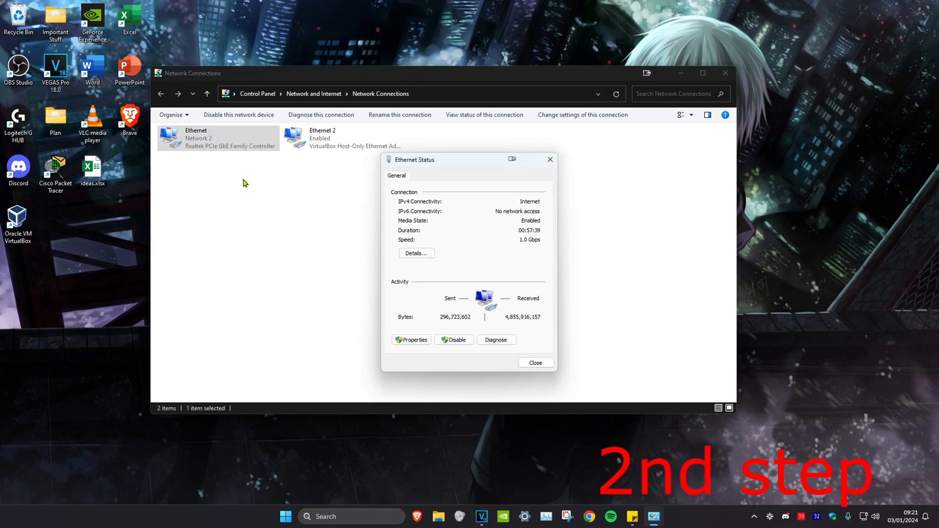
{"action": "left_click", "coordinate": [411, 339]}
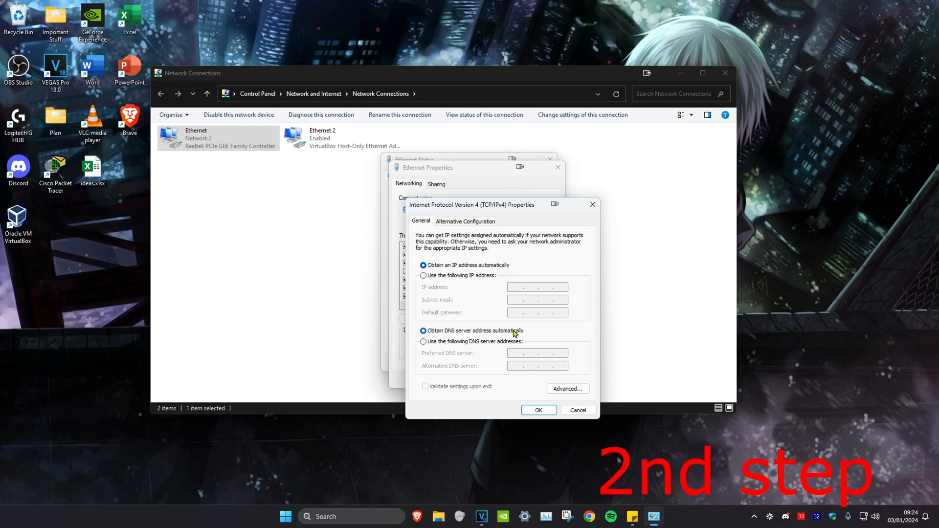
{"action": "left_click", "coordinate": [576, 410]}
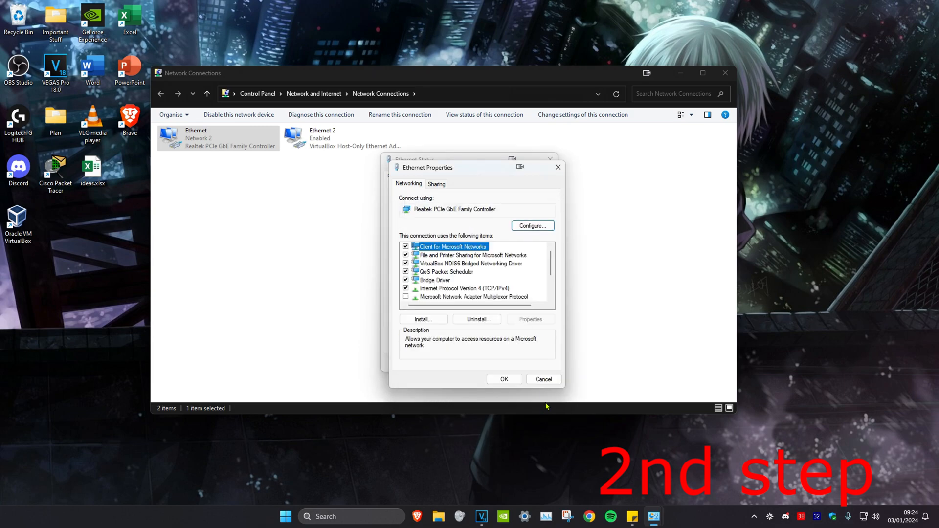
{"action": "left_click", "coordinate": [542, 379]}
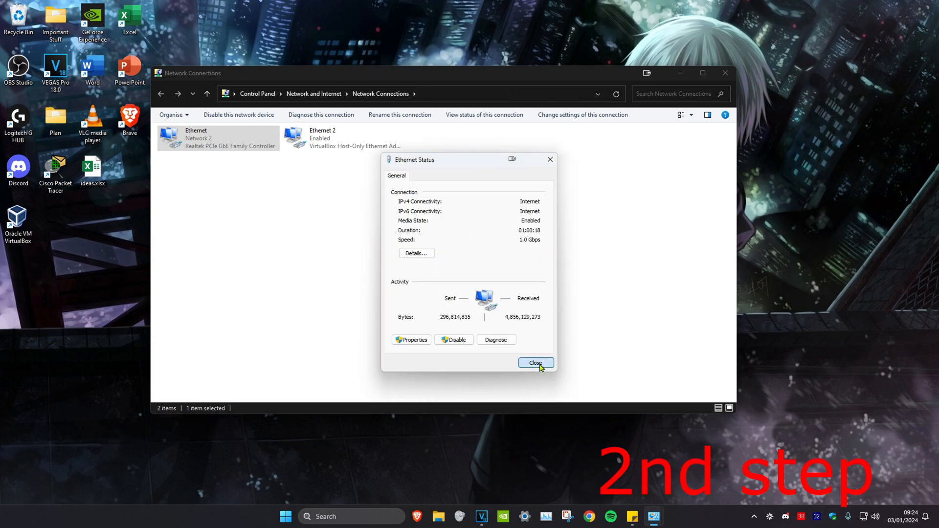
{"action": "left_click", "coordinate": [534, 363]}
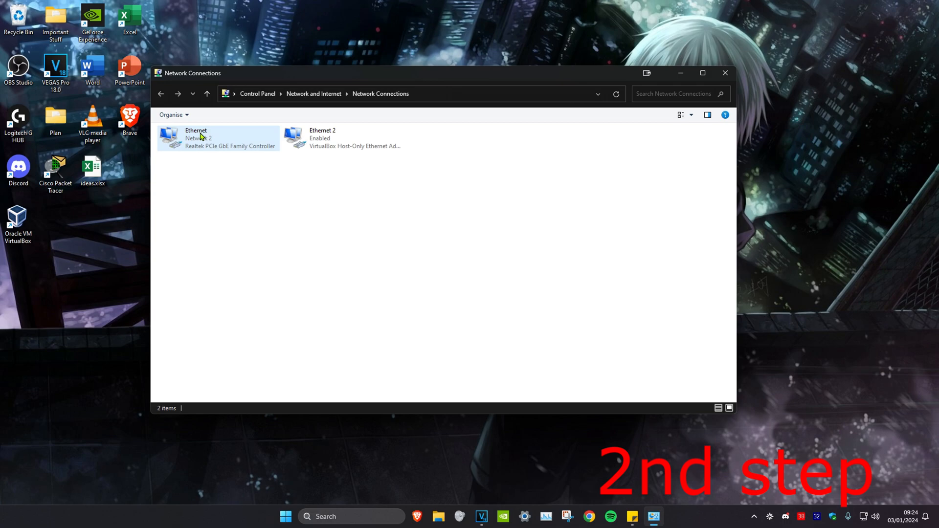
Step: Disable the Ethernet adapter, leaving Ethernet 2 enabled
{"action": "left_click", "coordinate": [219, 138]}
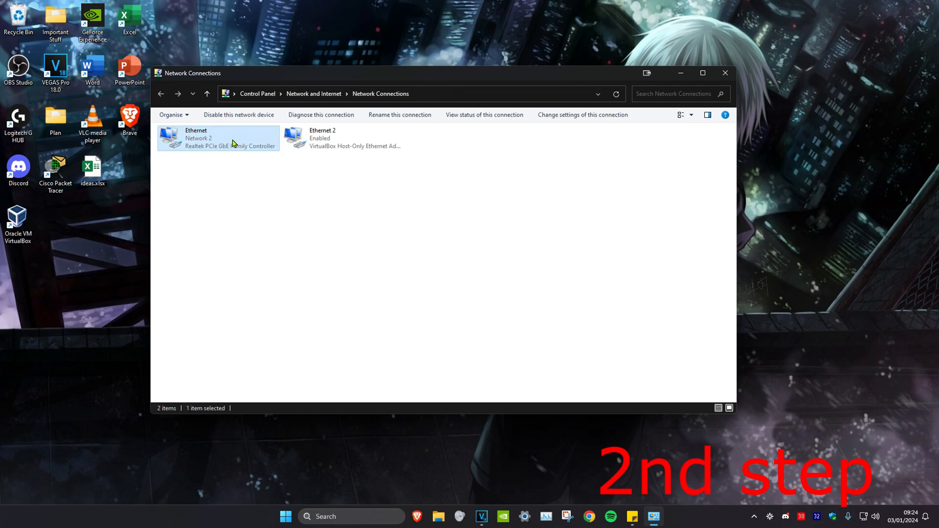
{"action": "left_click", "coordinate": [239, 114]}
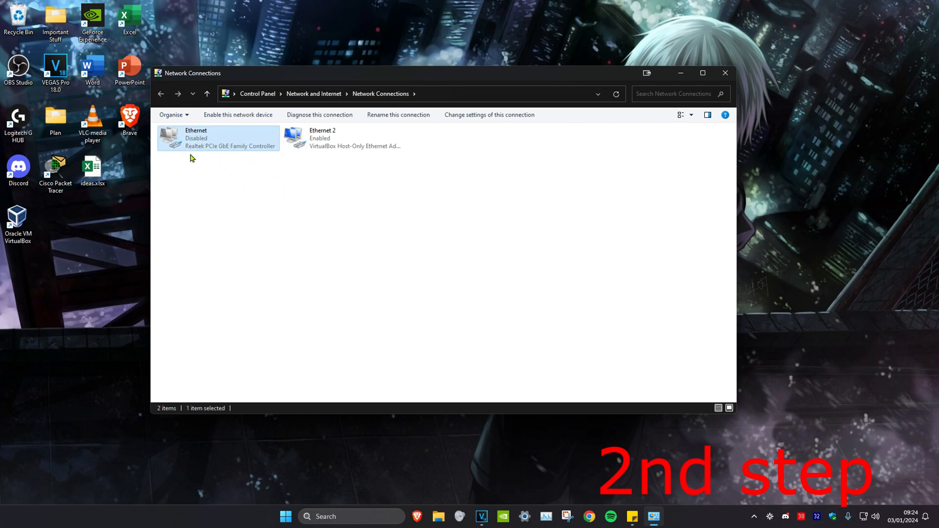
{"action": "mouse_move", "coordinate": [214, 149]}
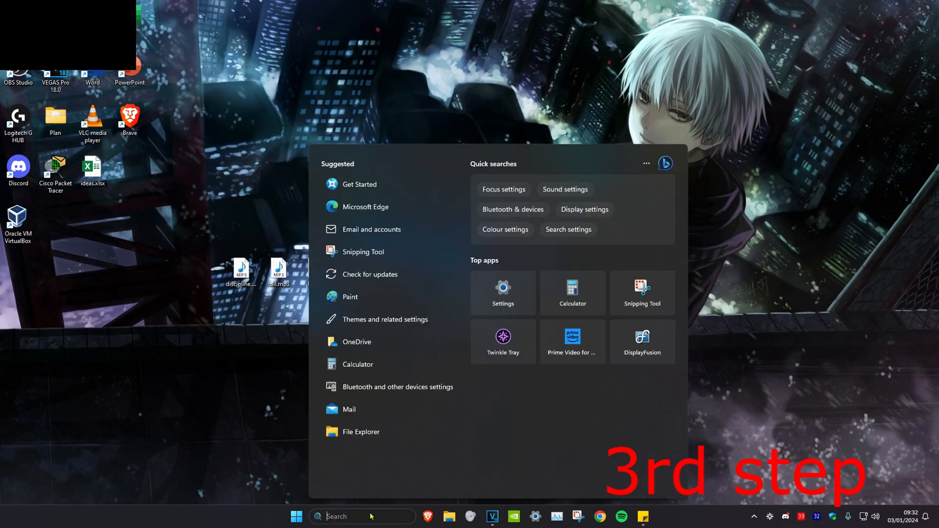
Step: Find the Network reset page and choose Reset now to show its confirmation
{"action": "type", "text": "network reset"}
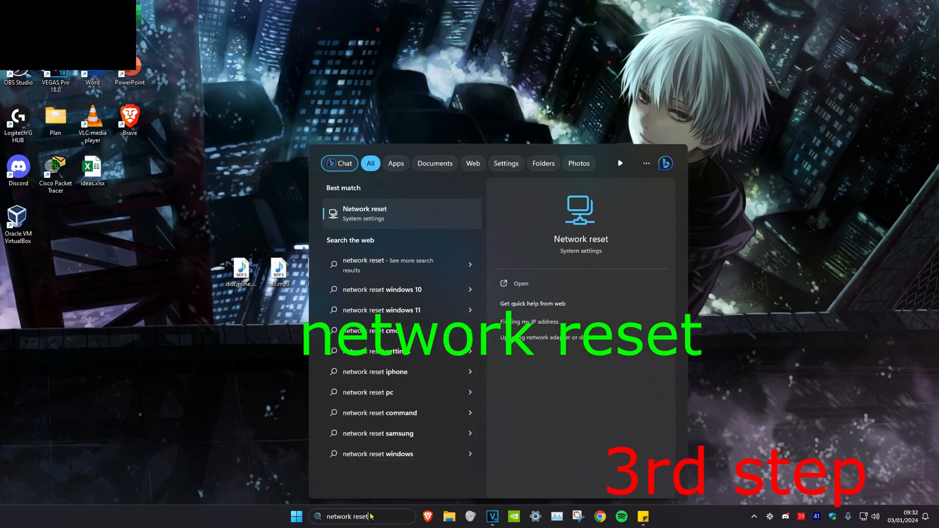
{"action": "left_click", "coordinate": [363, 214]}
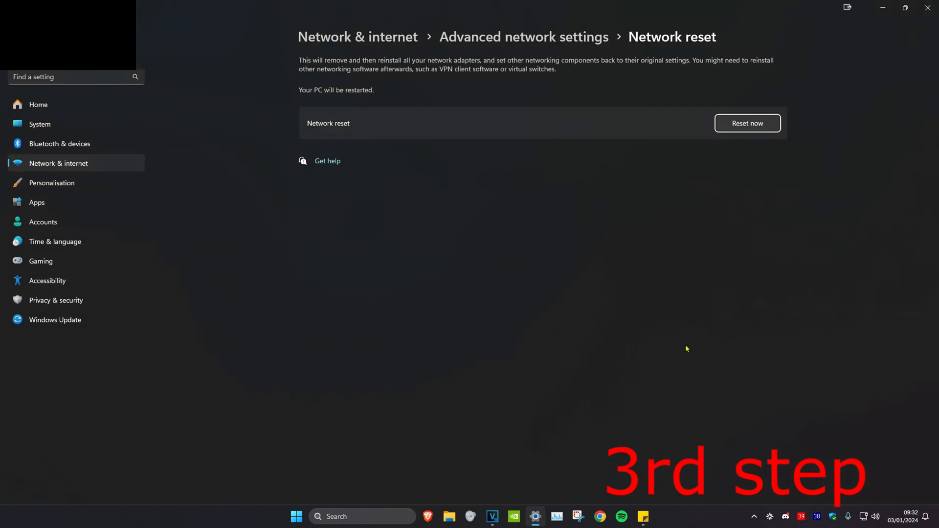
{"action": "left_click", "coordinate": [746, 123]}
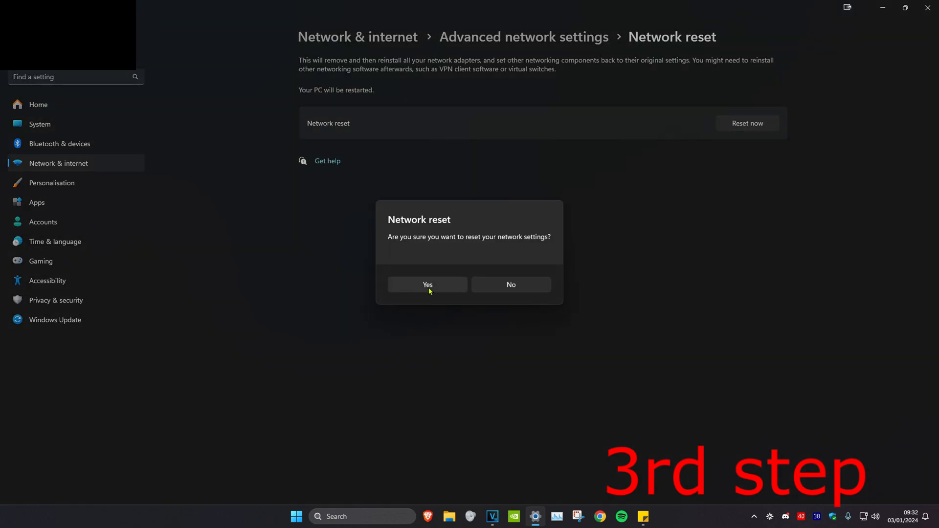
{"action": "mouse_move", "coordinate": [526, 310]}
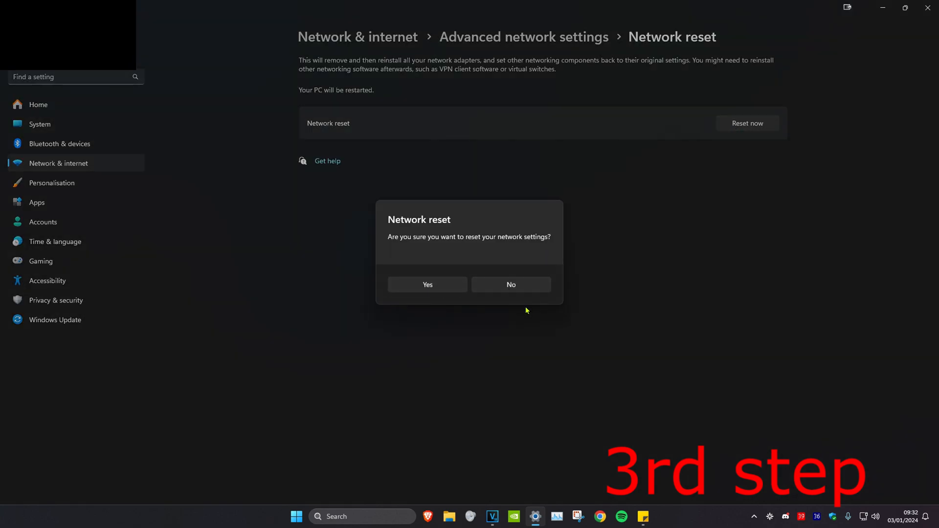